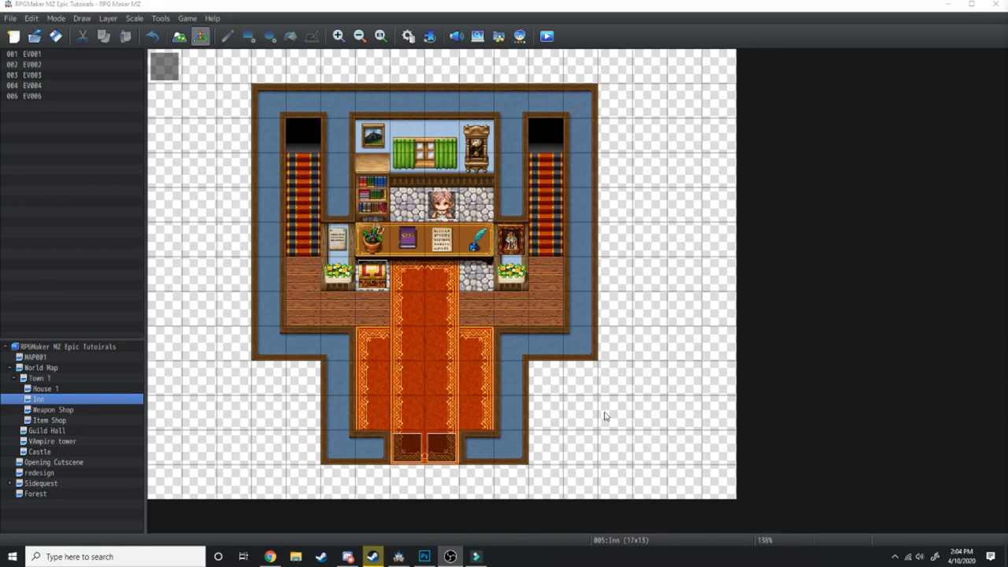
{"action": "mouse_move", "coordinate": [502, 338]}
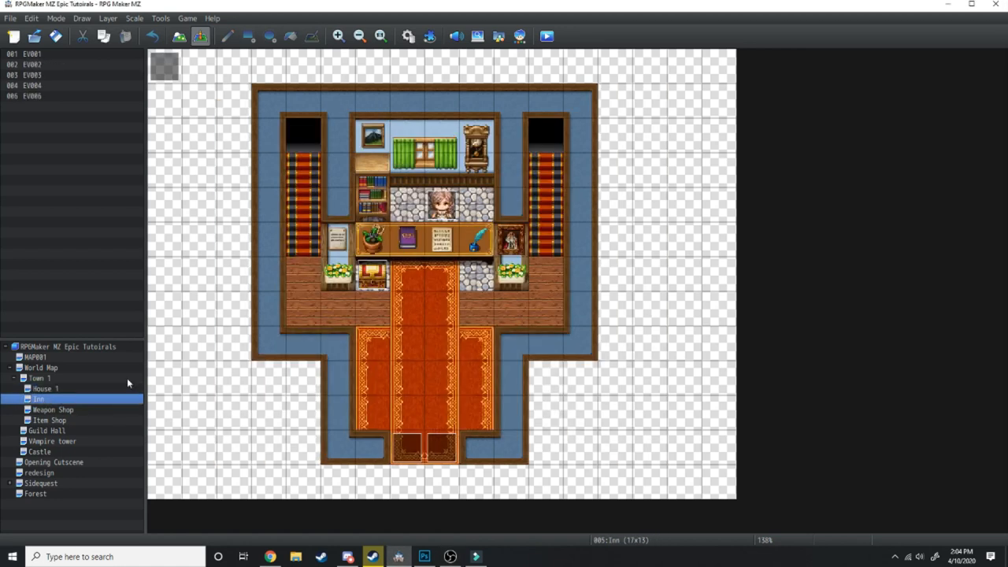
{"action": "mouse_move", "coordinate": [790, 320]}
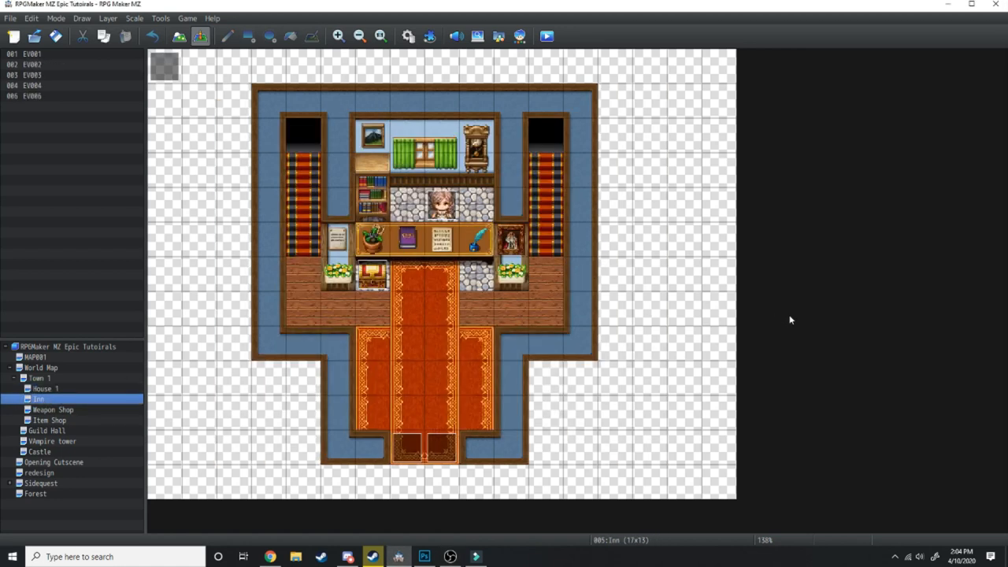
{"action": "mouse_move", "coordinate": [663, 463]}
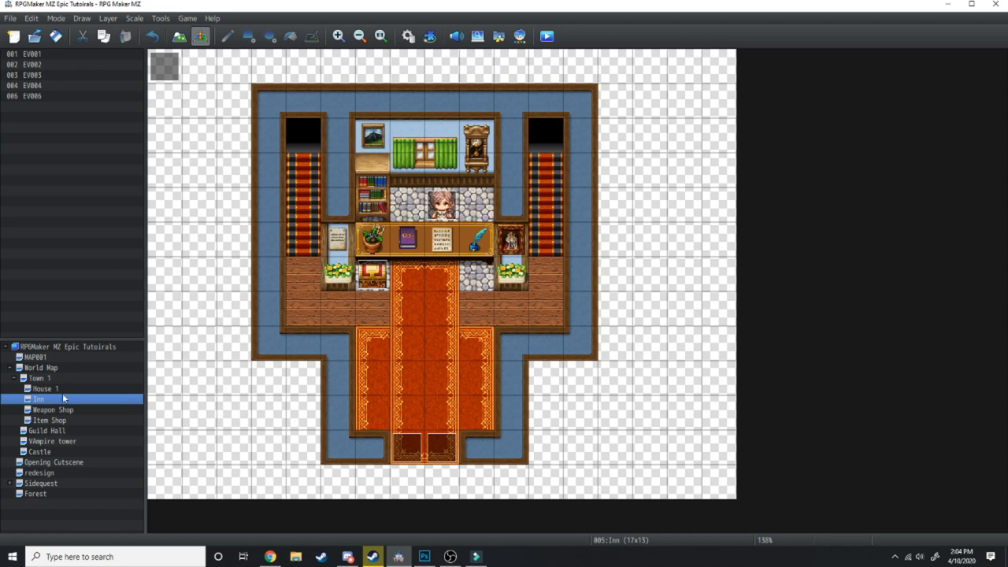
{"action": "mouse_move", "coordinate": [59, 409]}
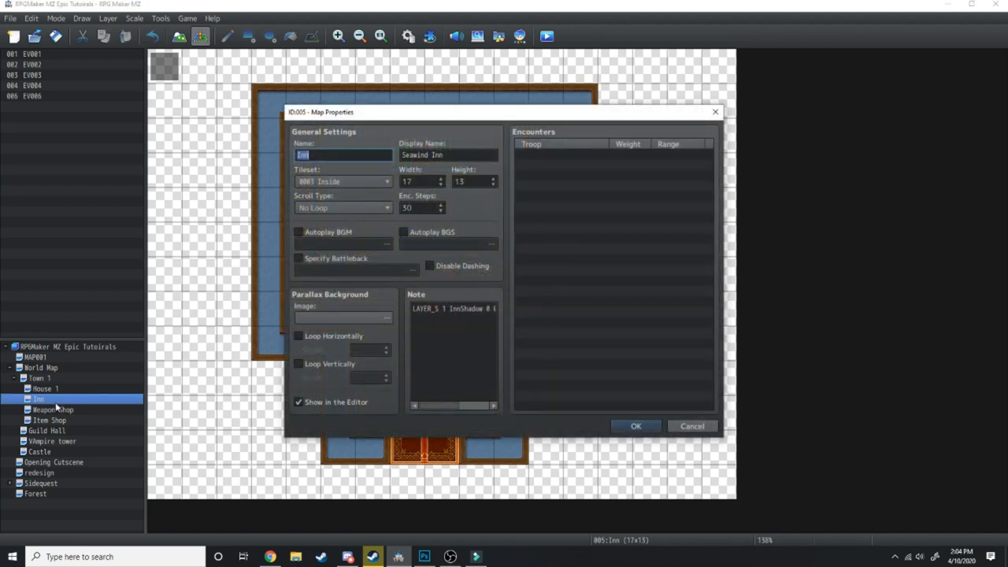
Step: Check the Inn map's Map Properties for its 17 × 13 tile size
{"action": "left_click", "coordinate": [421, 181]}
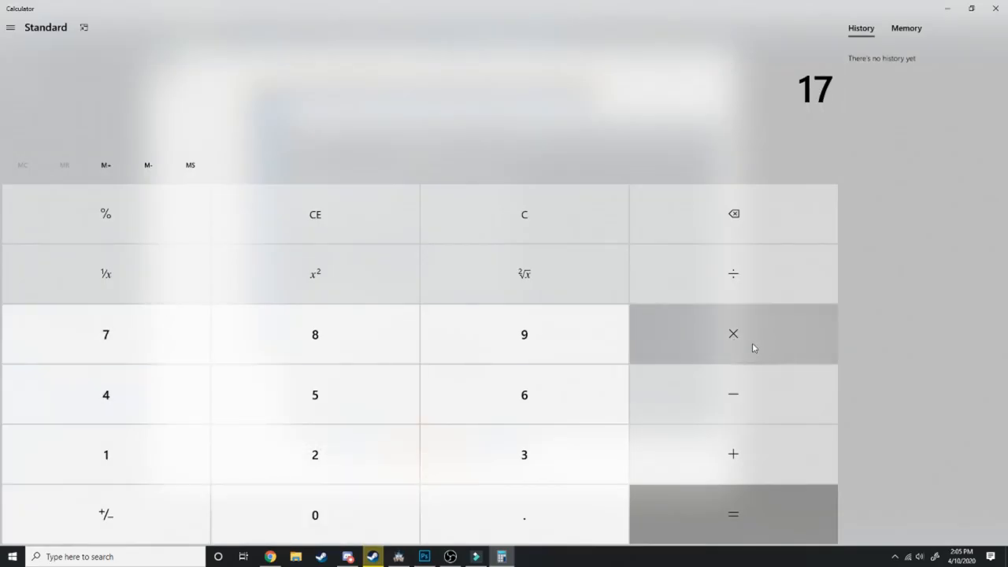
Step: Multiply 17 × 48 to get 816, then compute 13 × 48 in Calculator
{"action": "left_click", "coordinate": [732, 514]}
{"action": "type", "text": "48"}
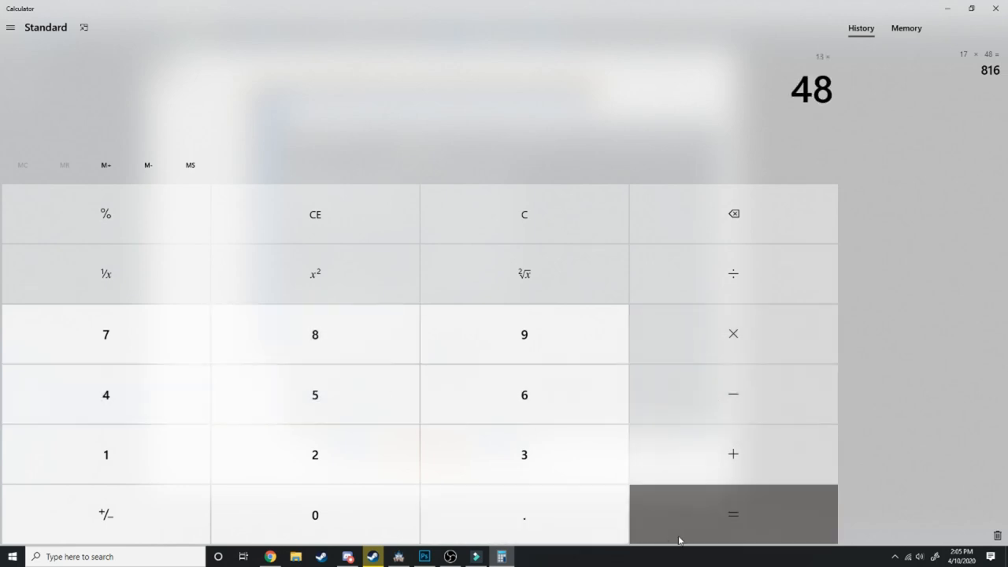
{"action": "left_click", "coordinate": [732, 513]}
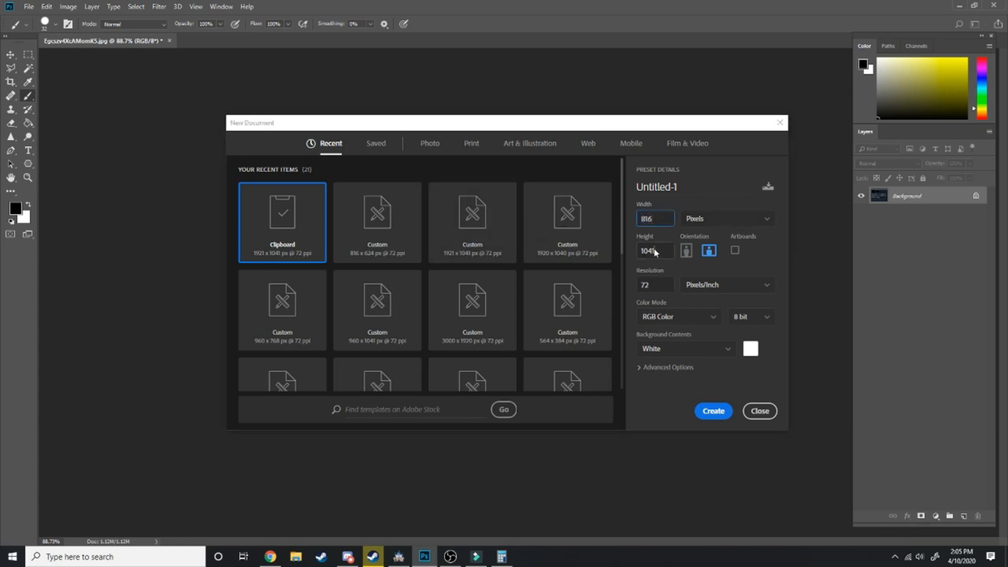
Step: Enter the computed height for the new 816-pixel-wide Photoshop document
{"action": "left_click", "coordinate": [713, 410]}
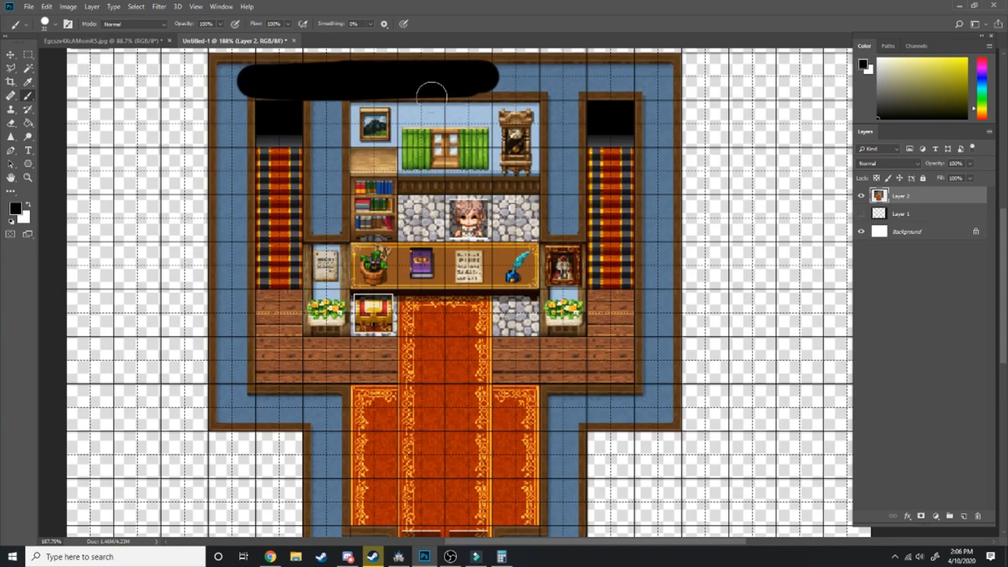
Step: Place the Inn map image and marquee a tile-wide area to check 48 px grid alignment
{"action": "left_click_drag", "start_coordinate": [432, 94], "coordinate": [280, 290]}
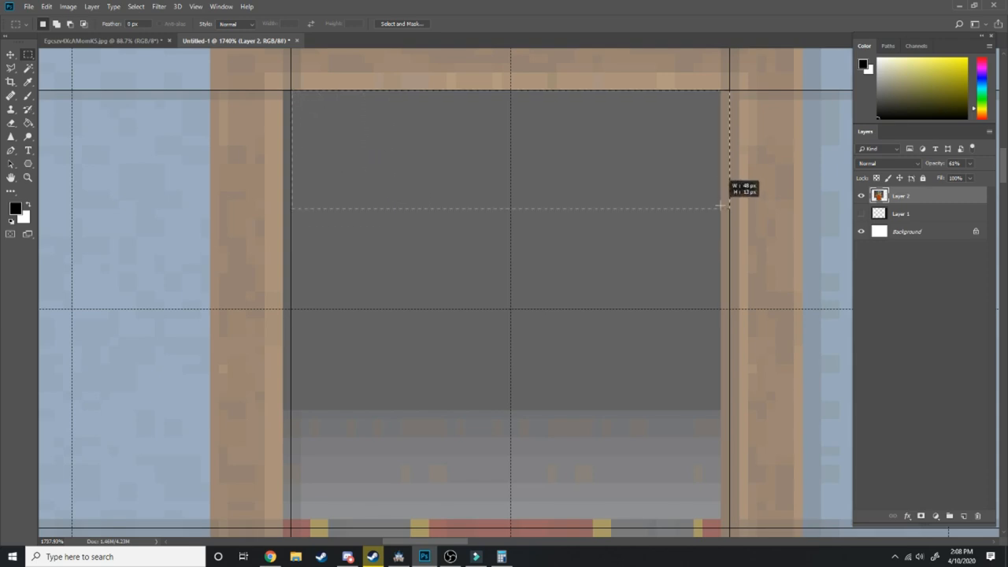
{"action": "left_click_drag", "start_coordinate": [720, 205], "coordinate": [697, 520]}
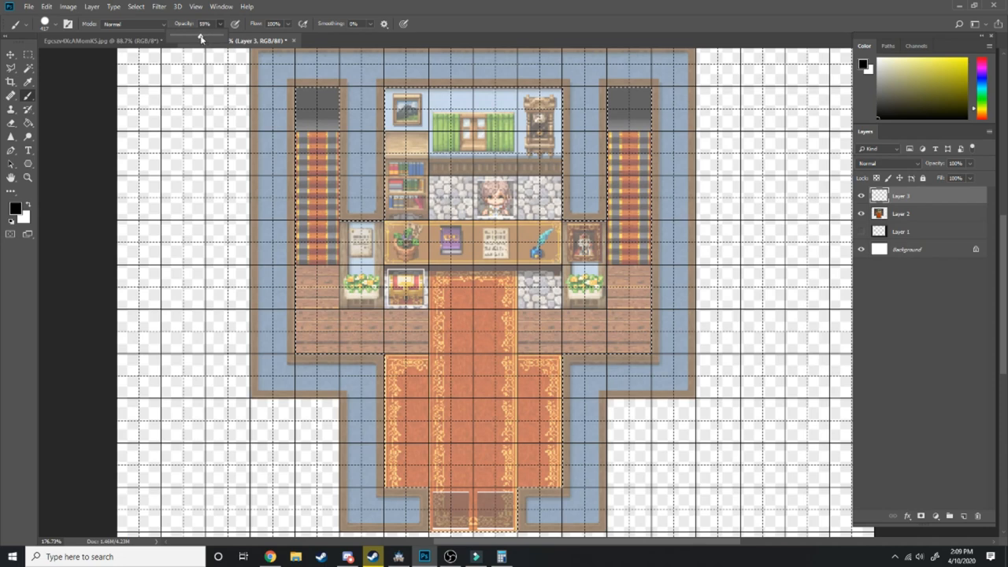
Step: Lower the brush opacity in the options bar for painting on the new layer
{"action": "left_click", "coordinate": [196, 40]}
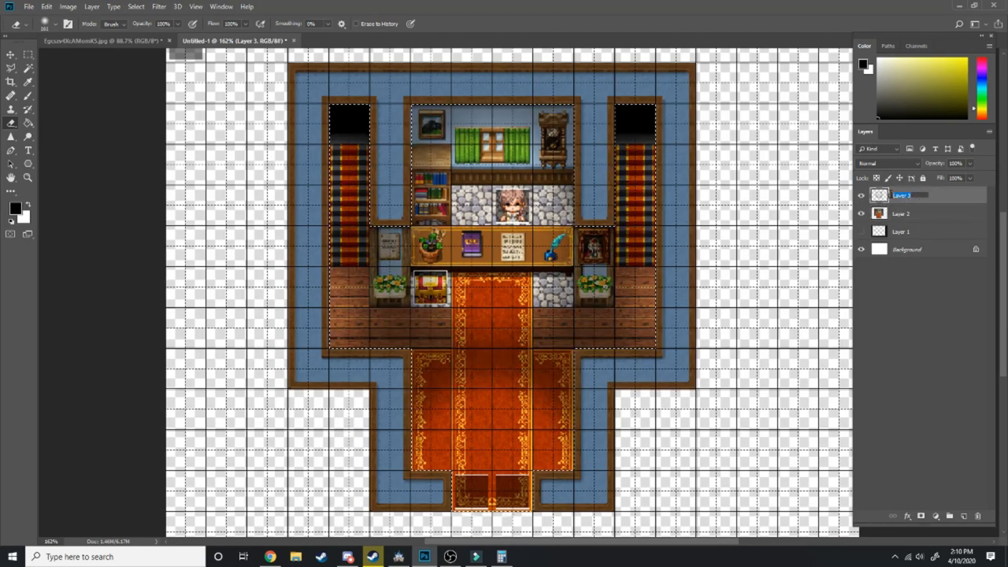
Step: Name the top layer Shadow and start naming a new light layer beneath it
{"action": "double_click", "coordinate": [902, 194]}
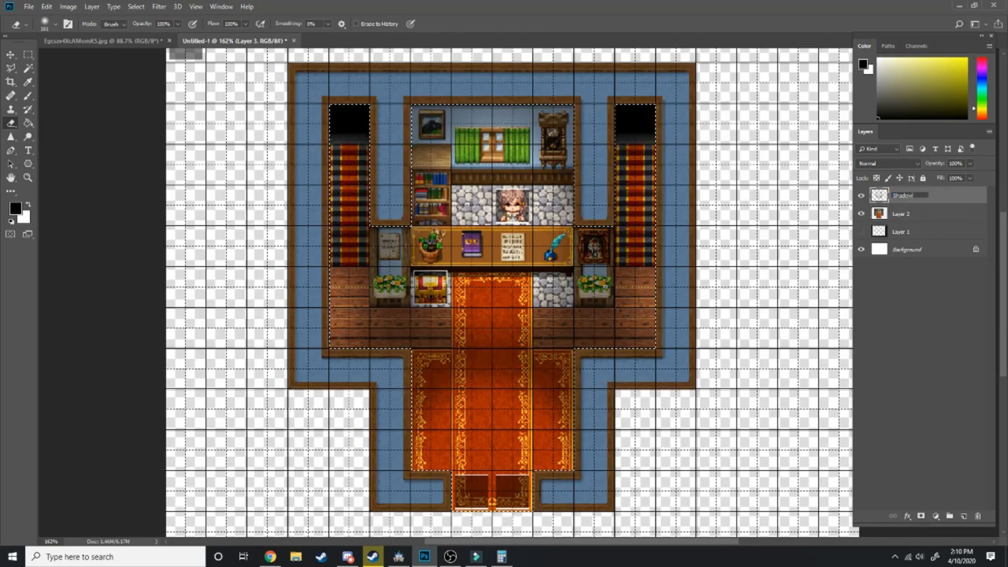
{"action": "left_click", "coordinate": [964, 516]}
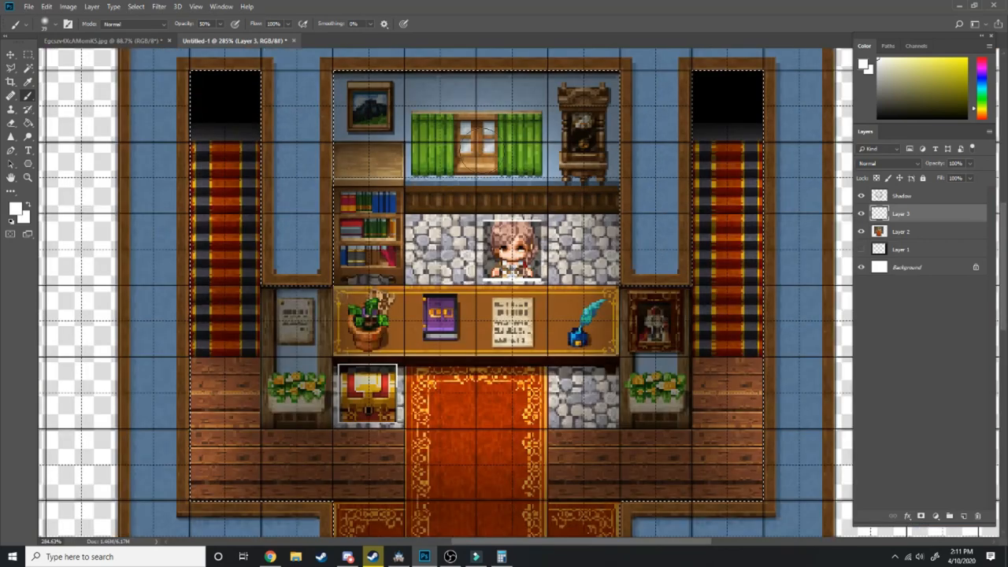
{"action": "scroll", "scroll_direction": "down", "scroll_amount": 3}
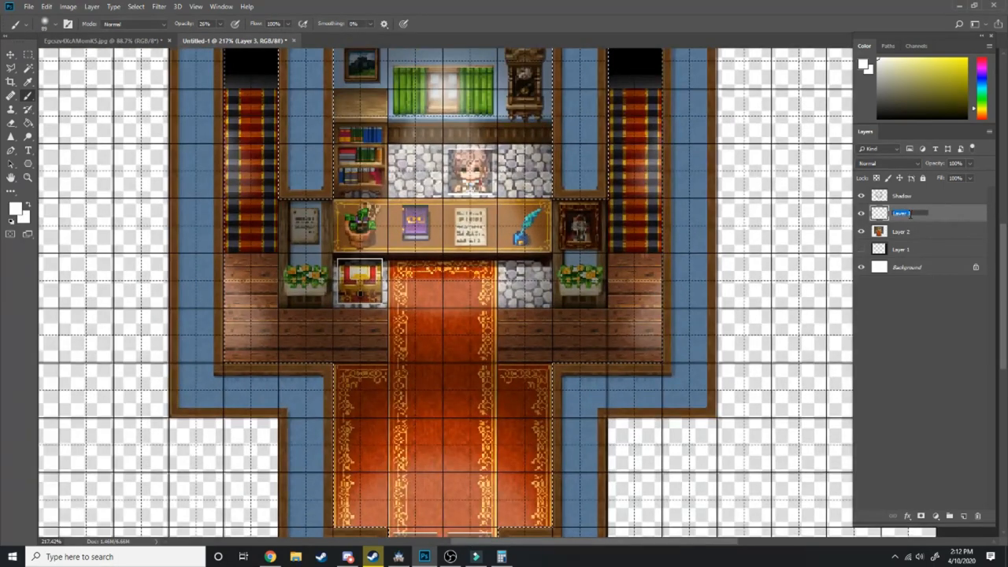
{"action": "type", "text": "Light M"}
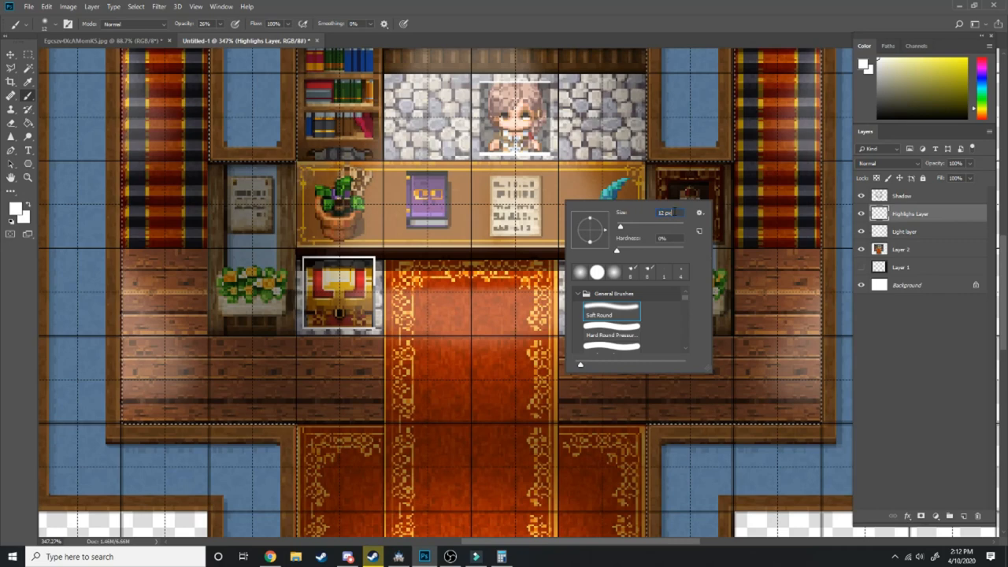
Step: Enter a brush value, then erase shadow around the grandfather clock on the Shadow layer
{"action": "type", "text": "5"}
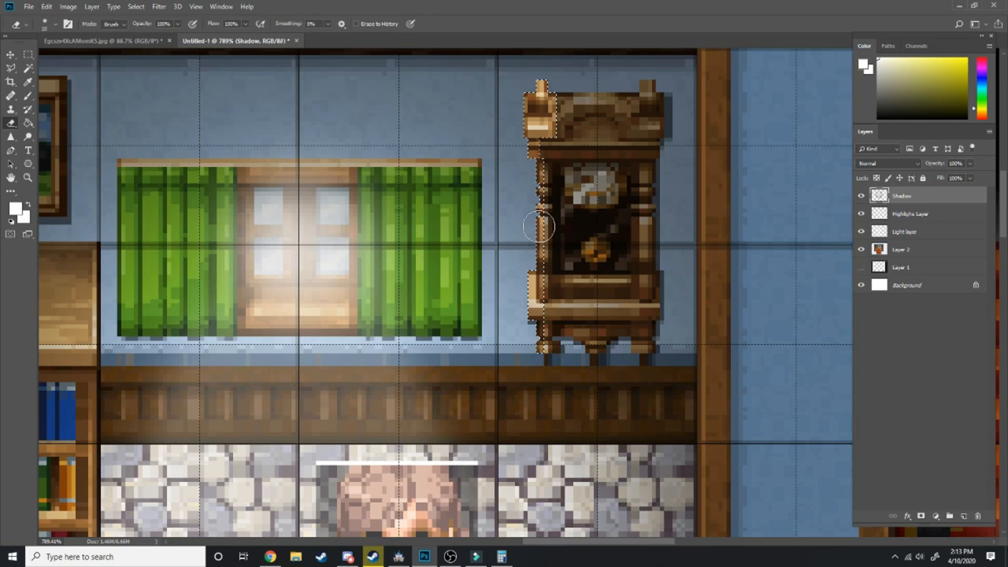
{"action": "left_click", "coordinate": [910, 213]}
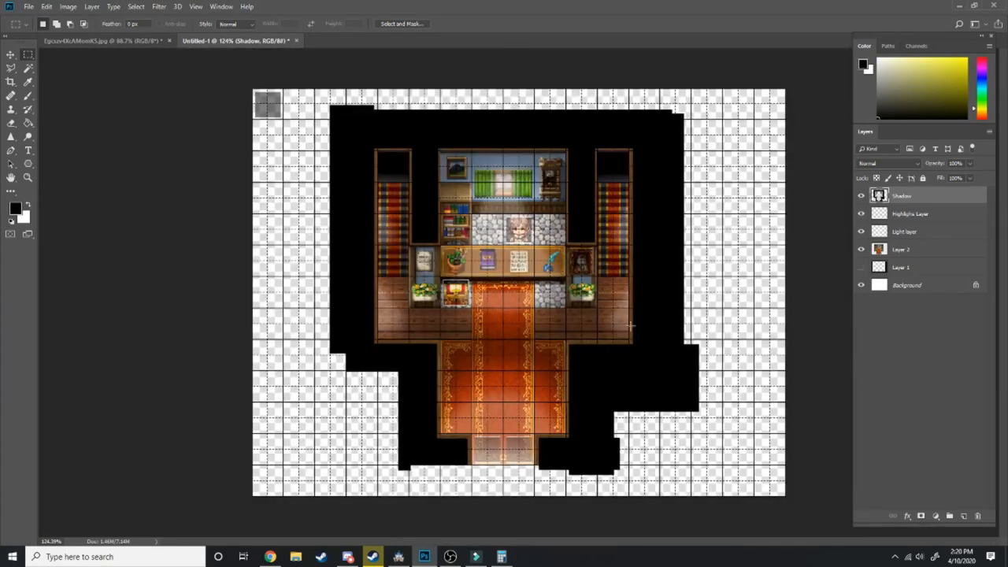
Step: Hide the Inn map image layer, leaving only the shadow painting visible, and open File
{"action": "left_click", "coordinate": [860, 250]}
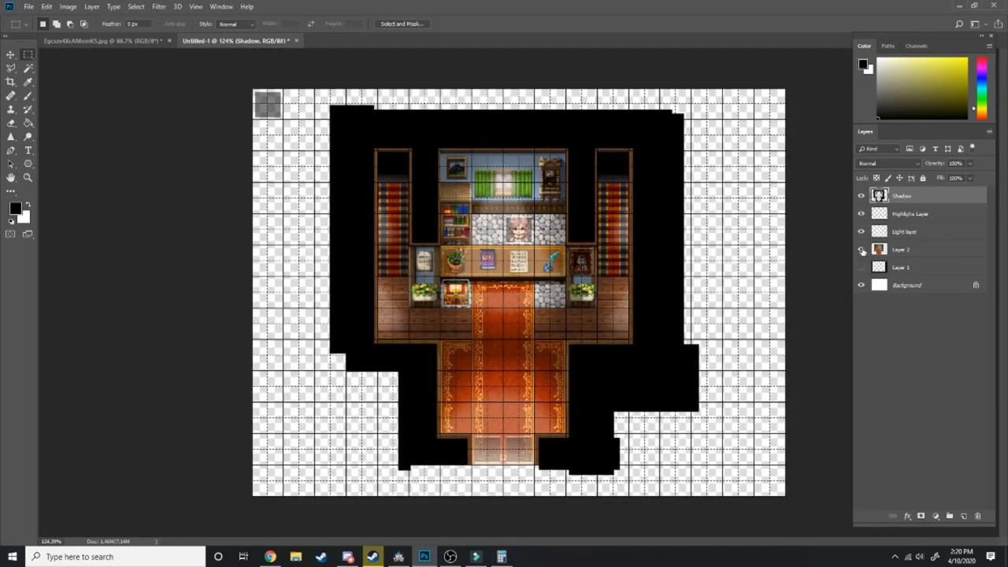
{"action": "left_click", "coordinate": [861, 249]}
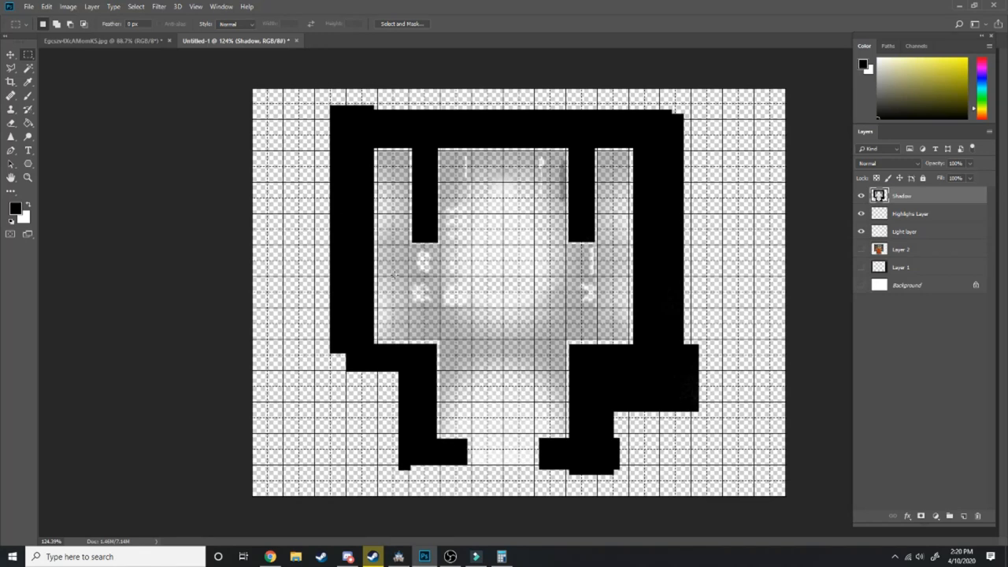
{"action": "mouse_move", "coordinate": [25, 6]}
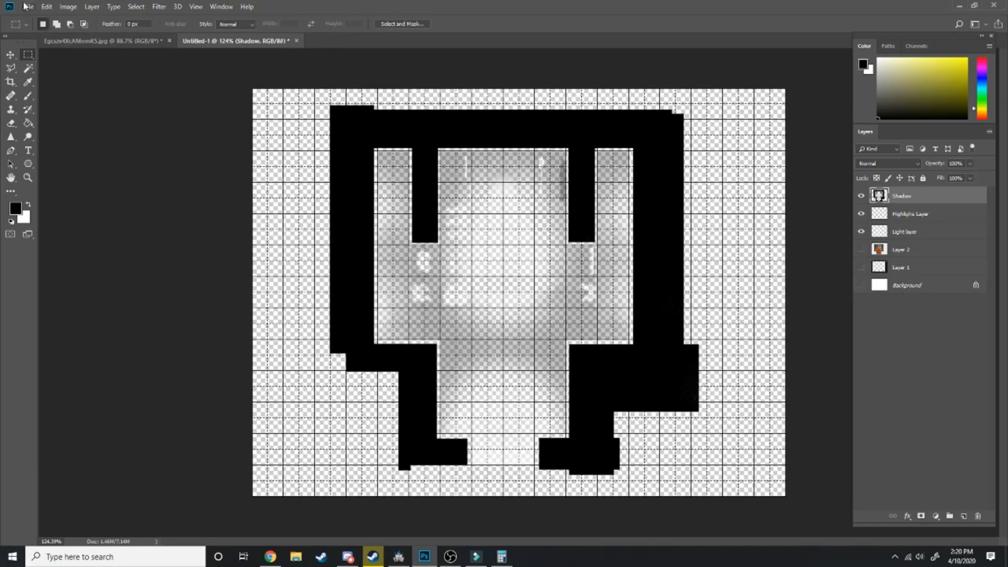
{"action": "left_click", "coordinate": [29, 6]}
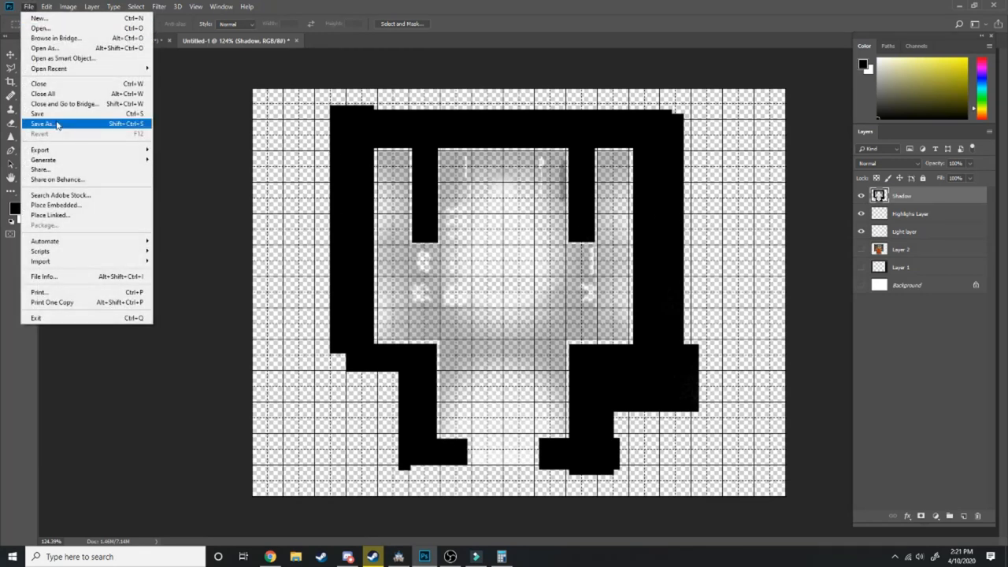
Step: Save the shadow image as a new file named 'Inn…' in img/layers
{"action": "left_click", "coordinate": [43, 123]}
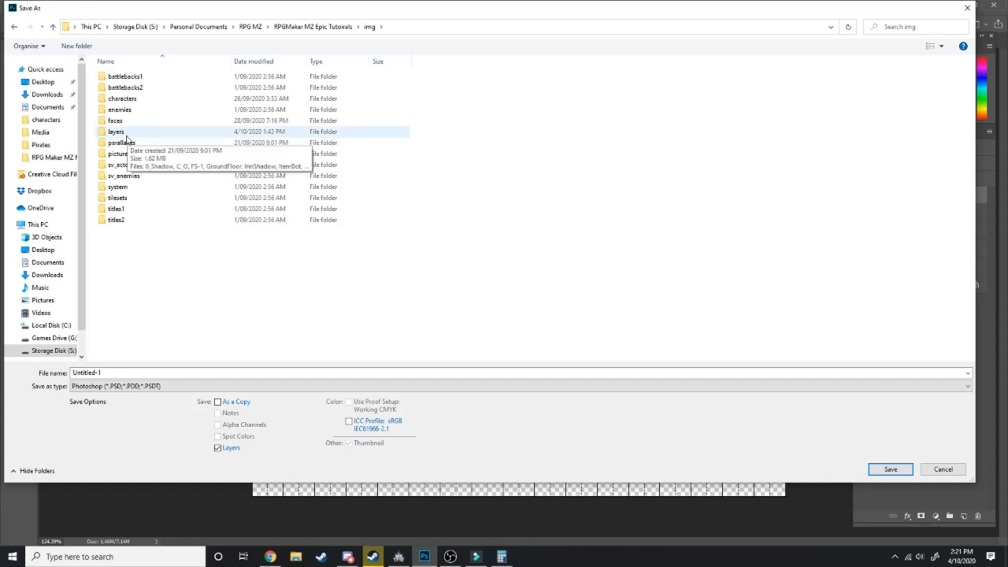
{"action": "mouse_move", "coordinate": [115, 278]}
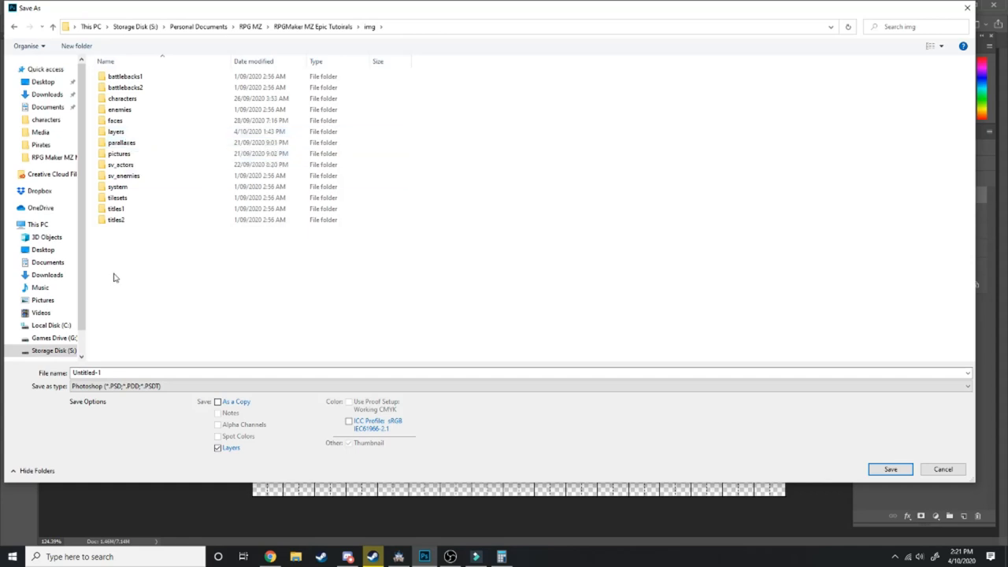
{"action": "right_click", "coordinate": [113, 277]}
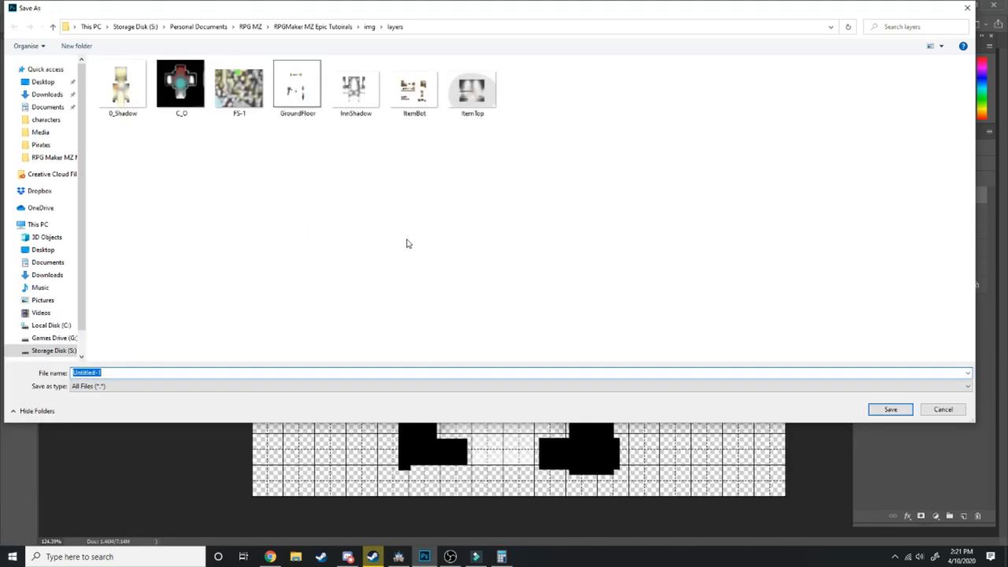
{"action": "mouse_move", "coordinate": [327, 424]}
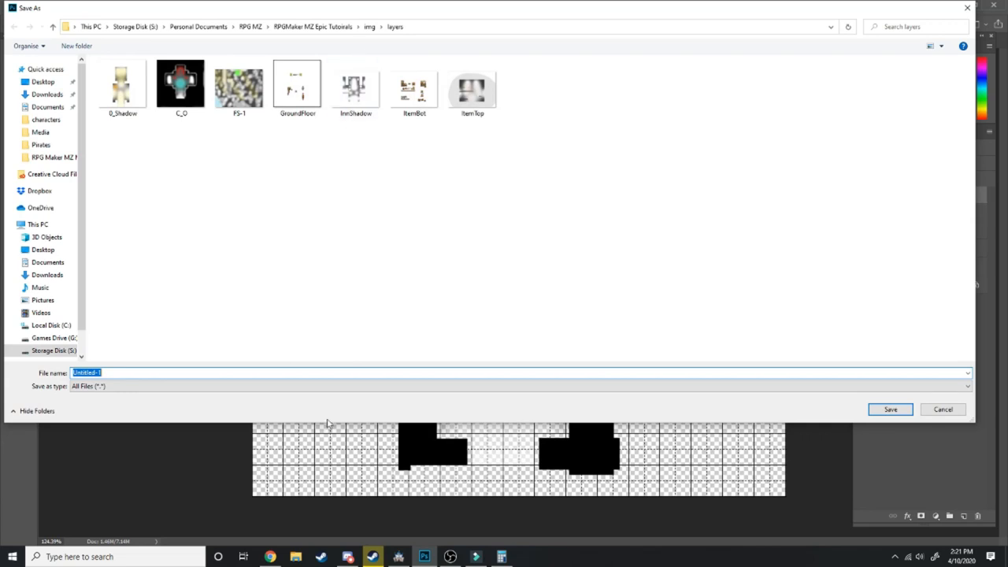
{"action": "type", "text": "Inn"}
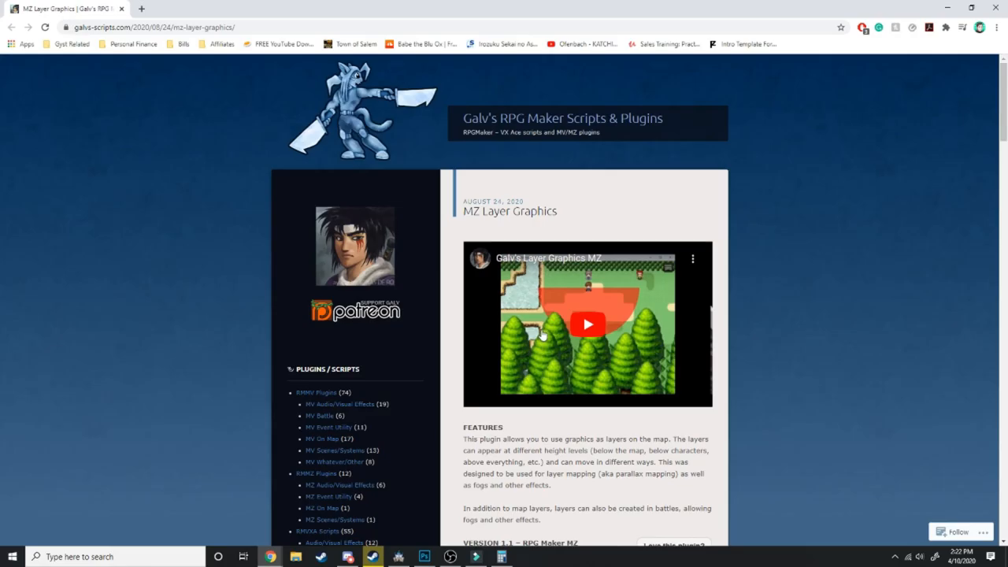
{"action": "mouse_move", "coordinate": [463, 371]}
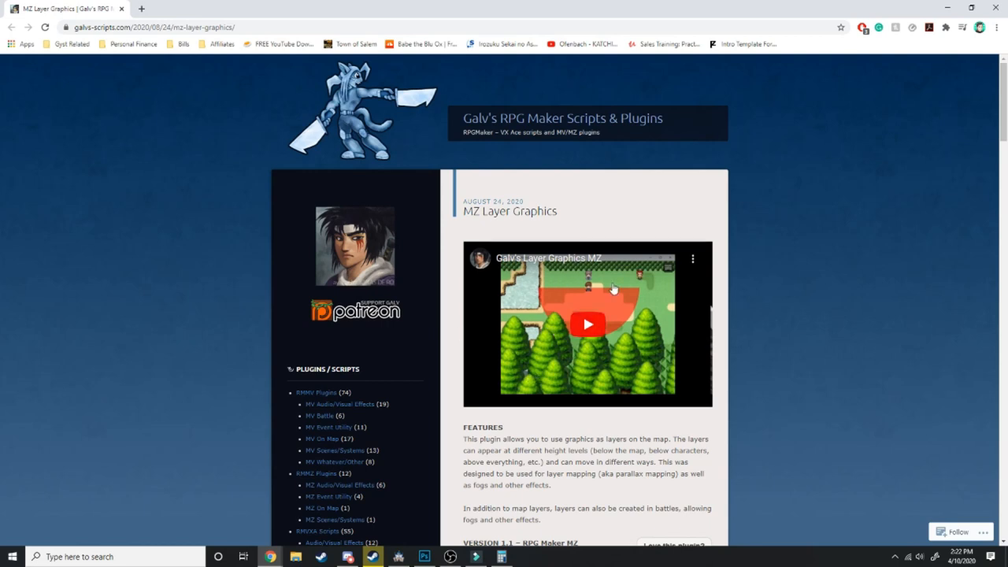
{"action": "mouse_move", "coordinate": [613, 288]}
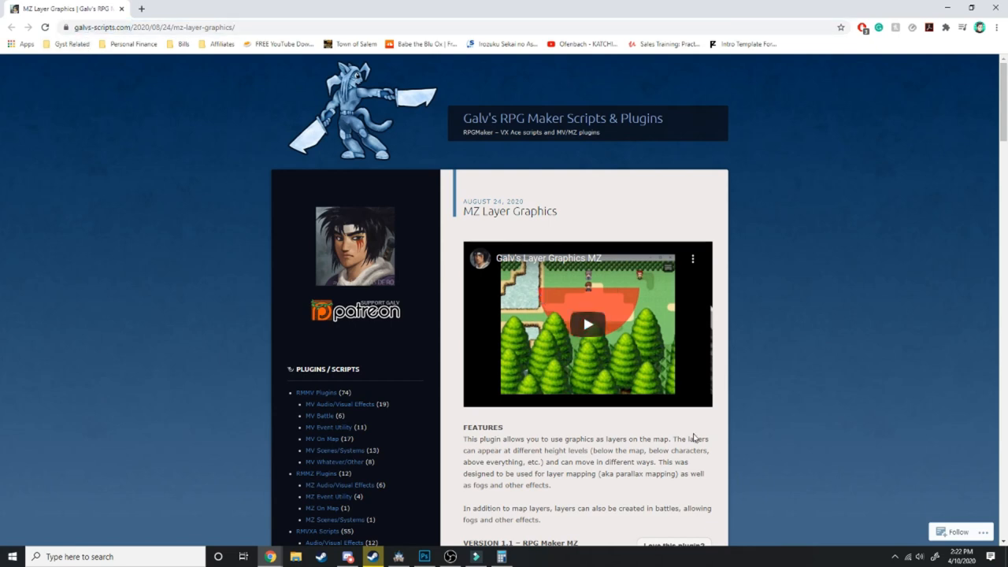
Step: Read Galv's Layer Graphics page, find GALV_LayerGraphicsMZ in js/plugins, and return to RPG Maker MZ
{"action": "scroll", "scroll_direction": "down", "scroll_amount": 3}
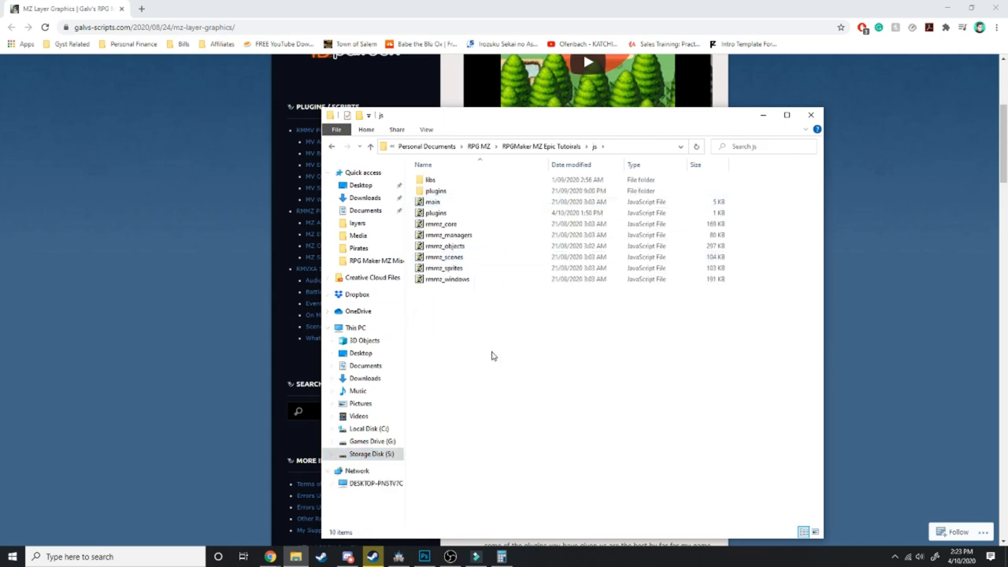
{"action": "double_click", "coordinate": [436, 191]}
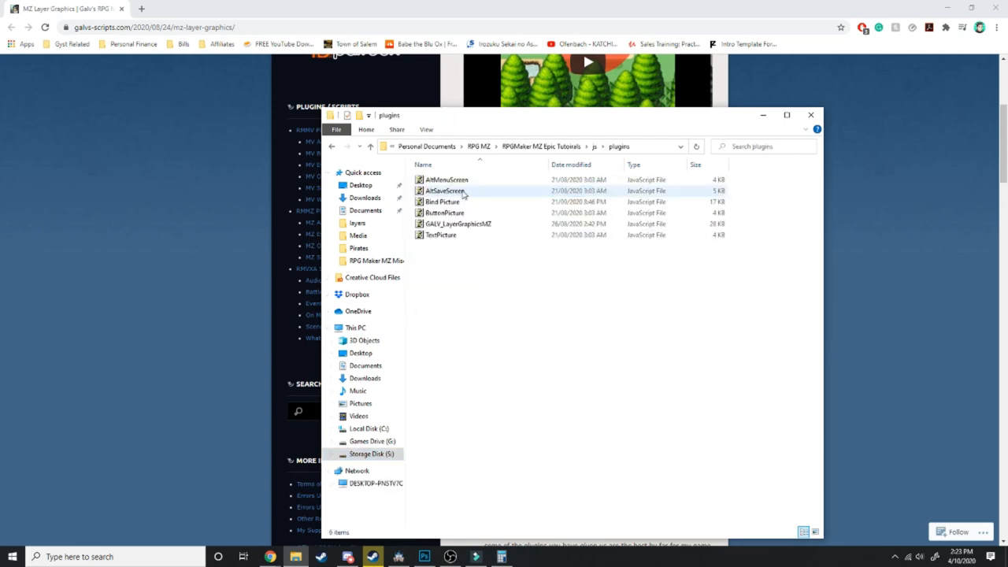
{"action": "left_click", "coordinate": [398, 557]}
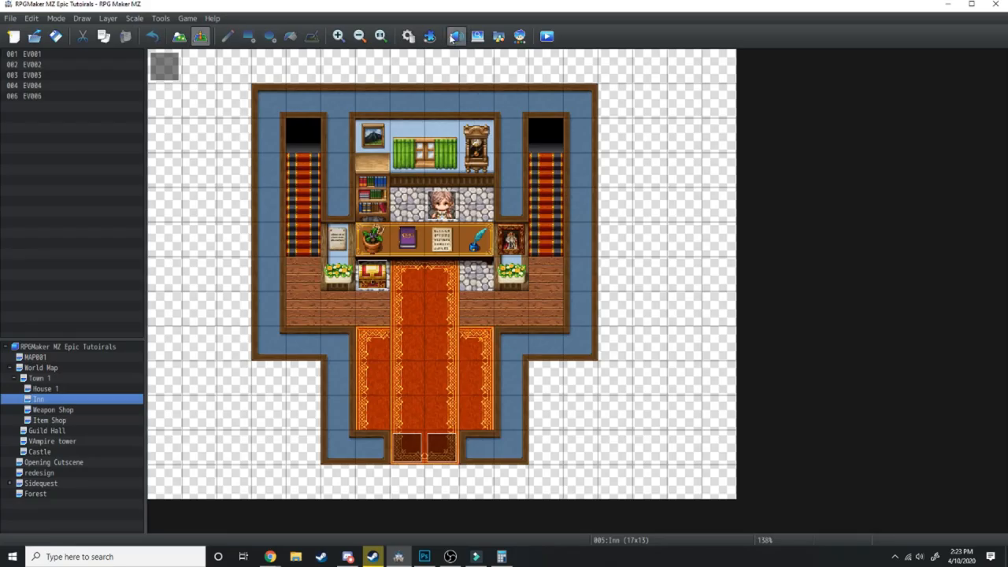
{"action": "left_click", "coordinate": [456, 36]}
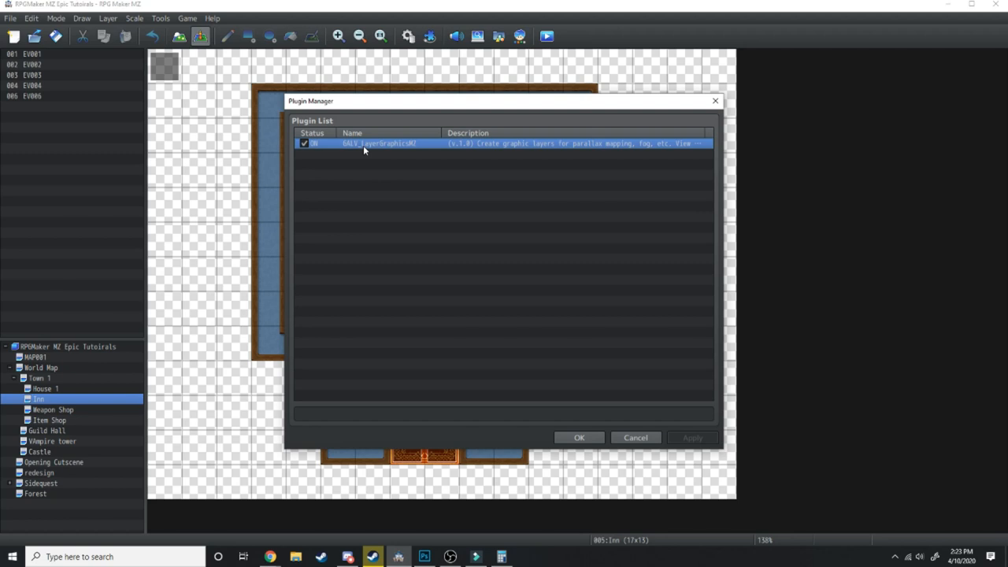
{"action": "mouse_move", "coordinate": [579, 438]}
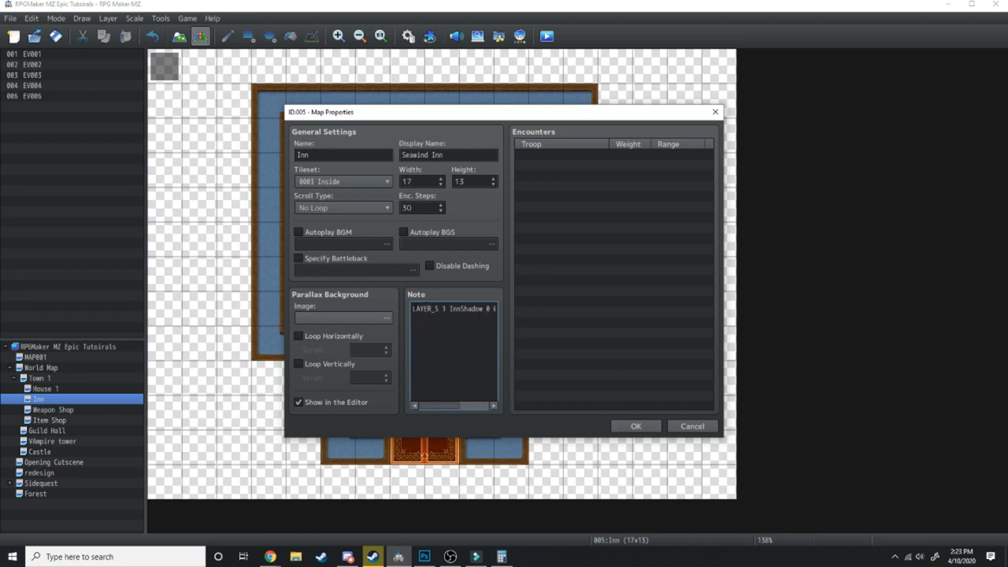
Step: Edit the Inn map note's LAYER tag to load InnShadow and confirm the map properties
{"action": "triple_click", "coordinate": [452, 309]}
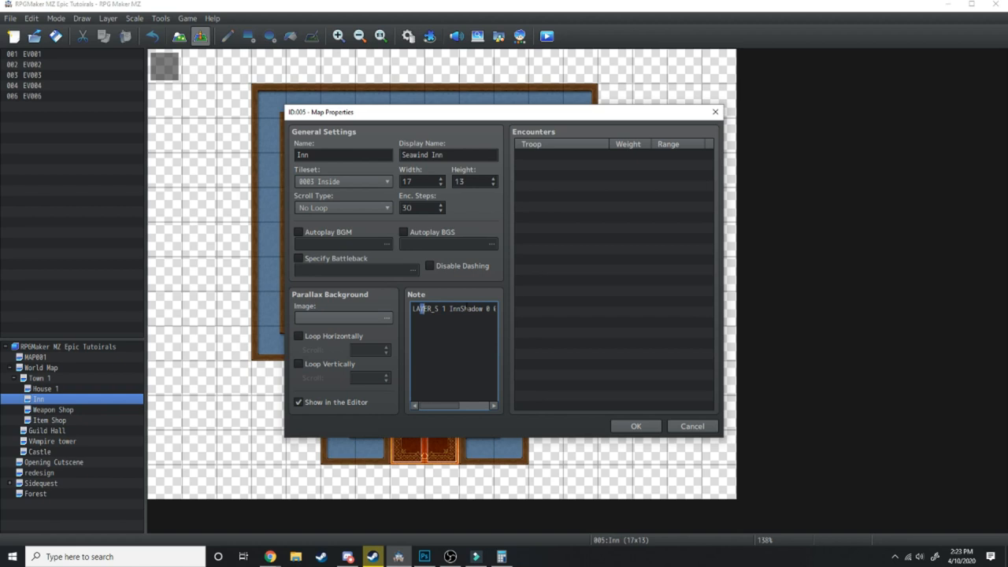
{"action": "double_click", "coordinate": [418, 308]}
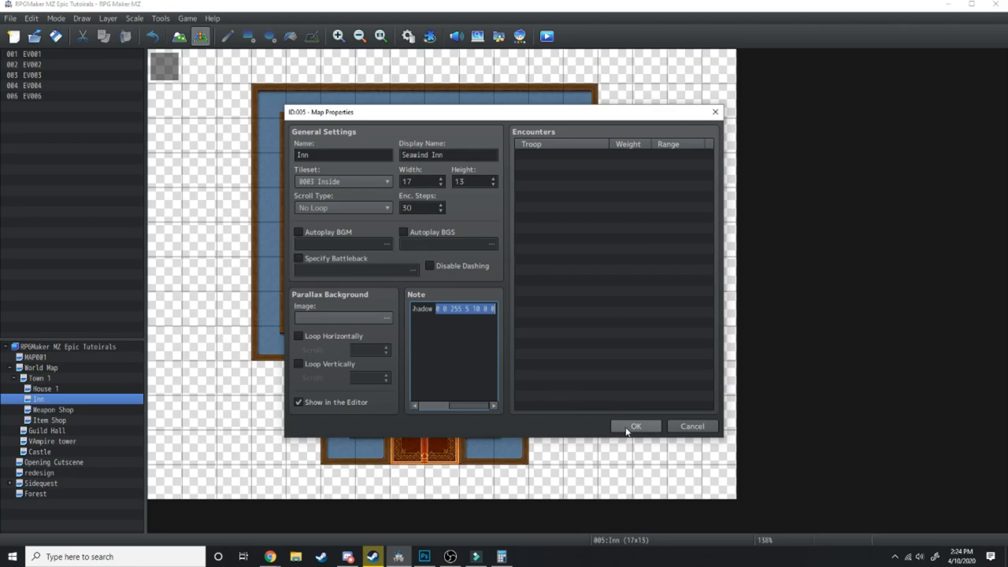
{"action": "left_click", "coordinate": [635, 425]}
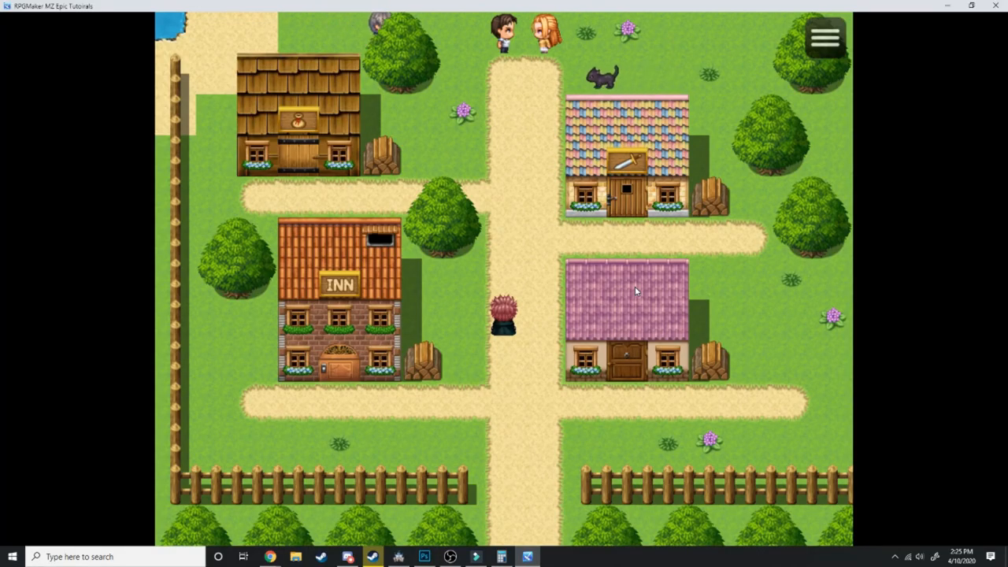